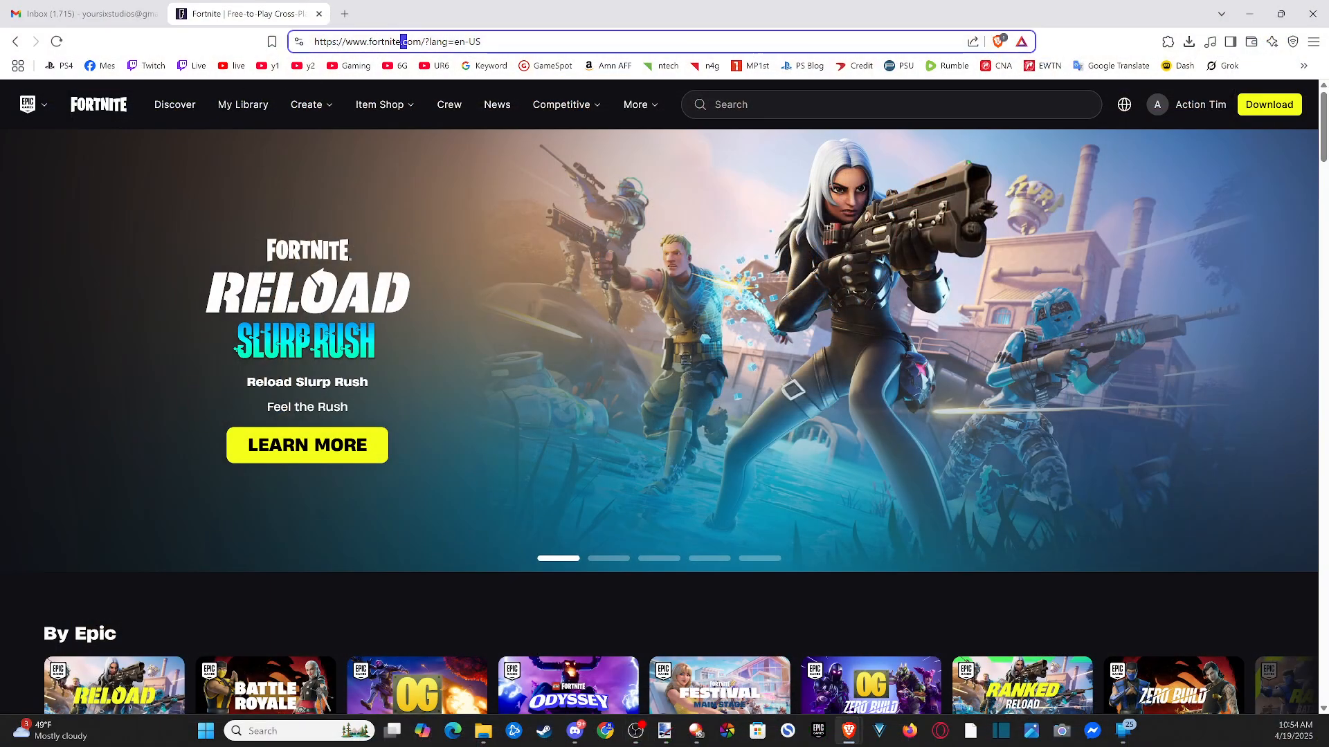
Step: Open Account Settings from the Fortnite home page's account menu
double_click(384, 40)
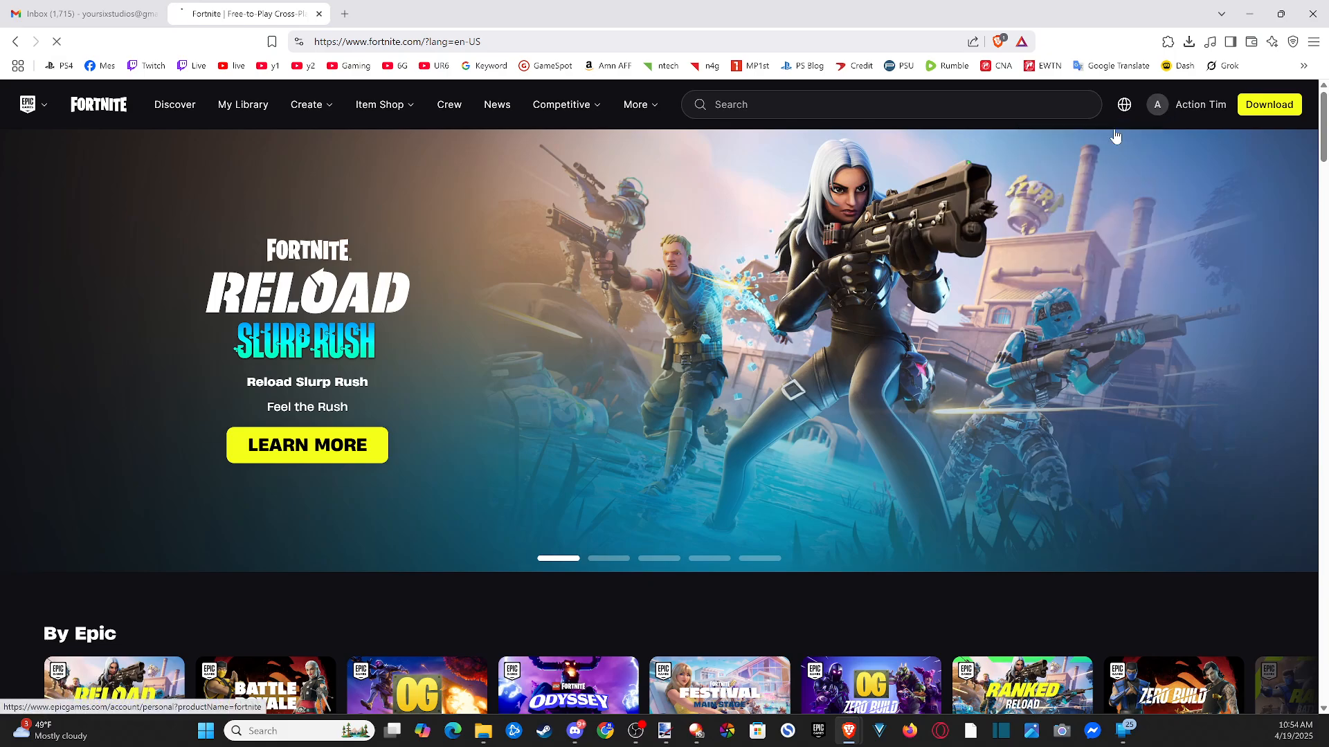
left_click(1201, 104)
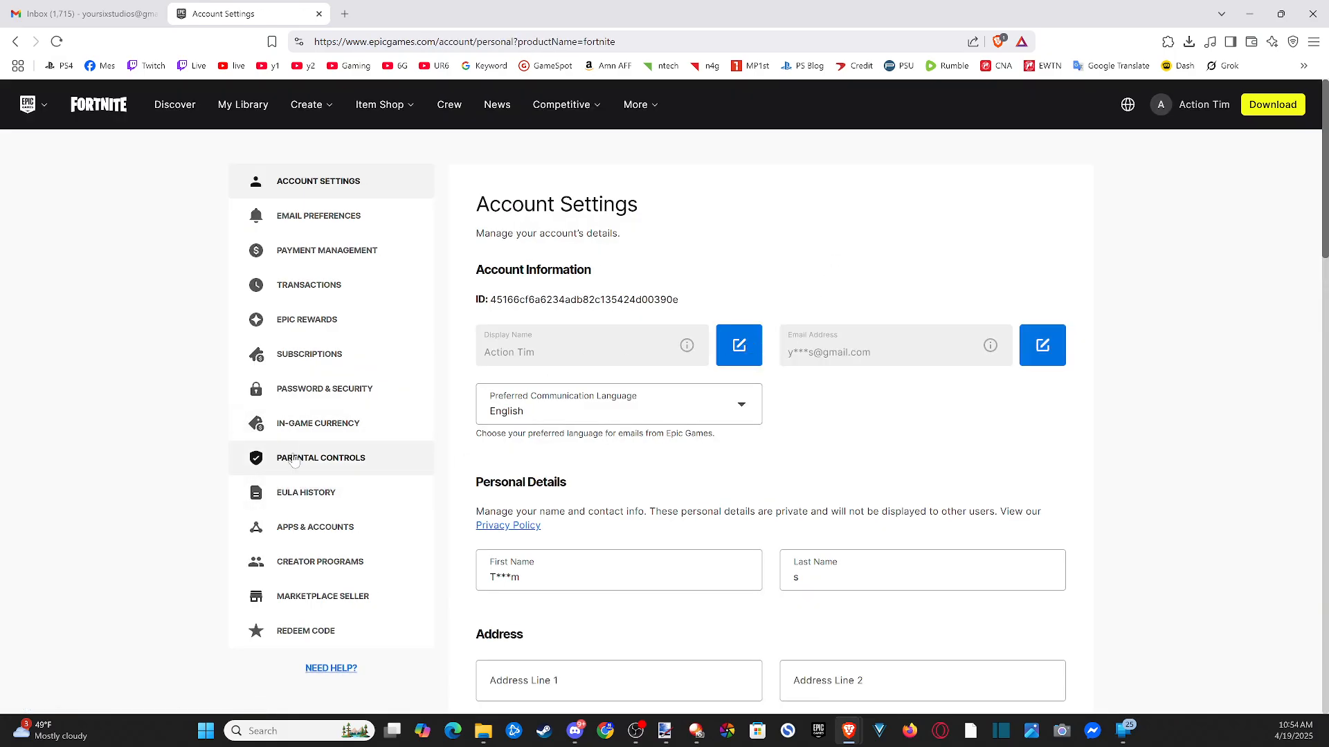
Step: Send the Parental Controls PIN reset email, then enter the PIN to unlock the settings
left_click(320, 458)
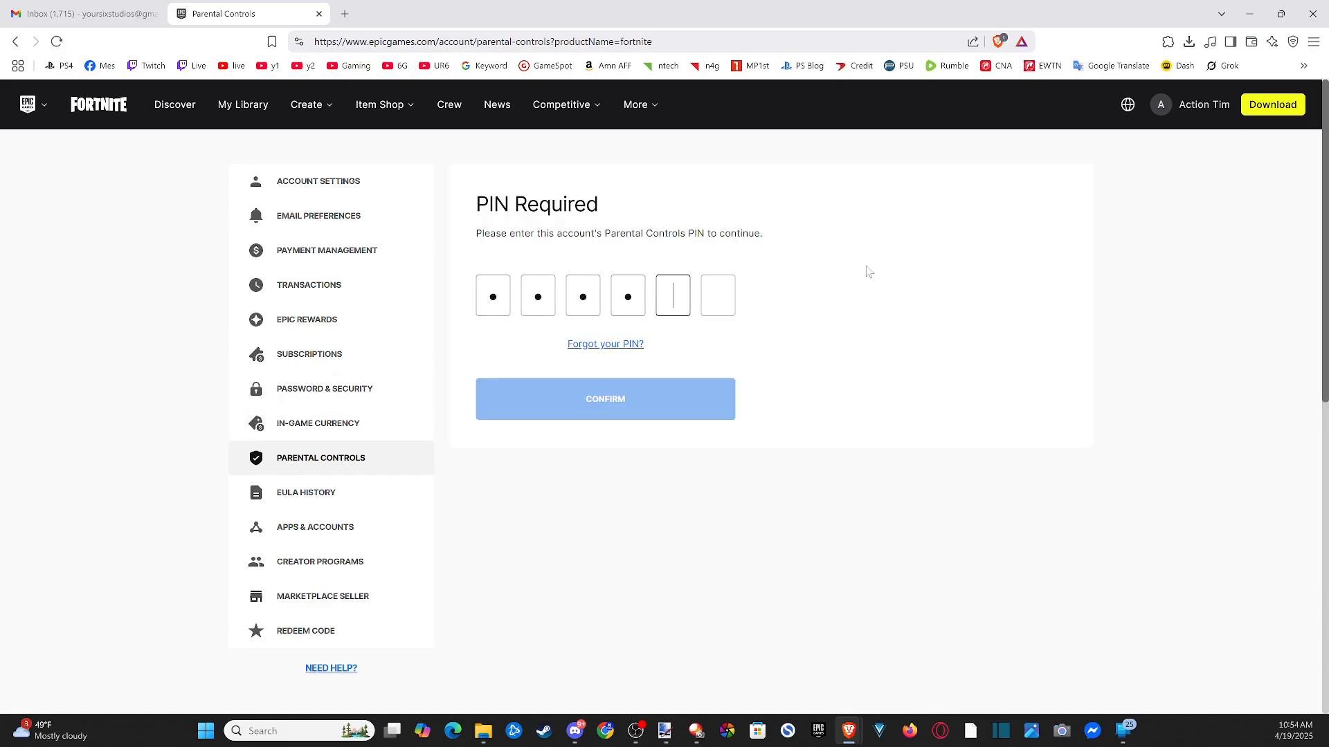
left_click(605, 343)
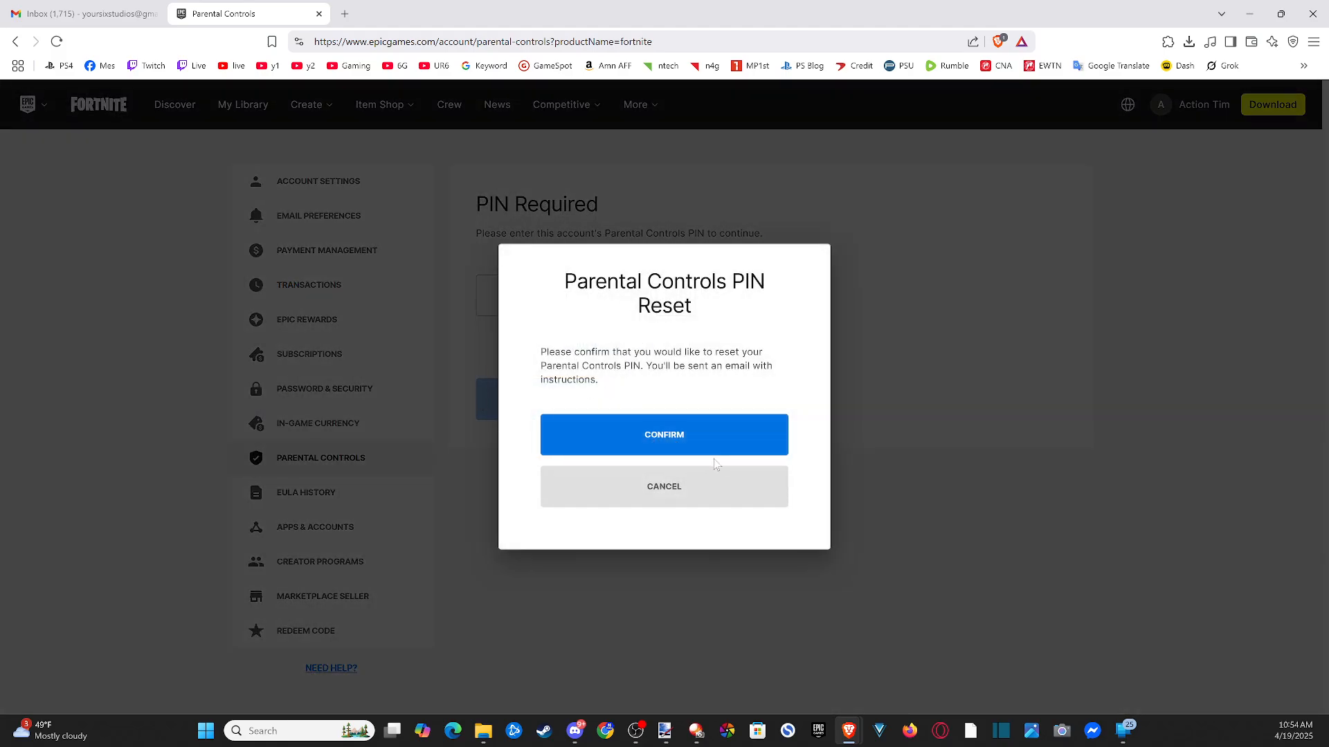
left_click(664, 435)
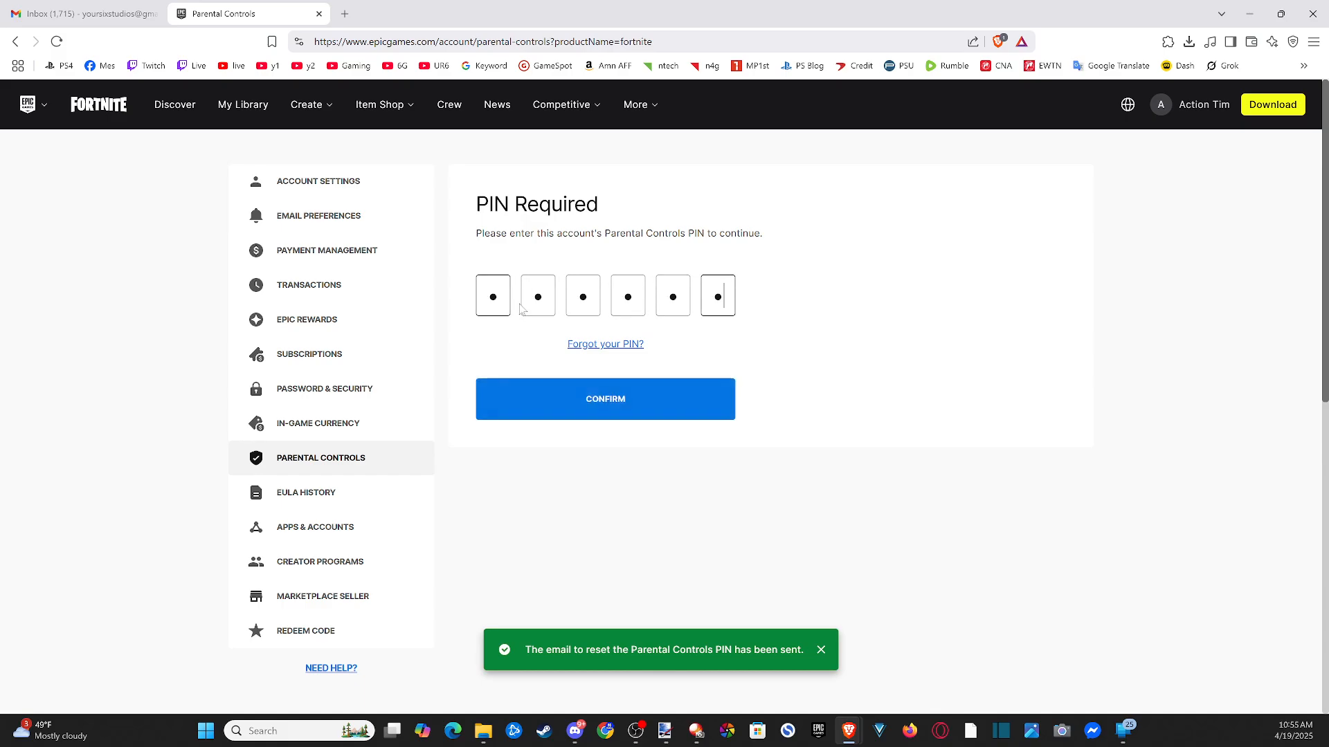
left_click(604, 398)
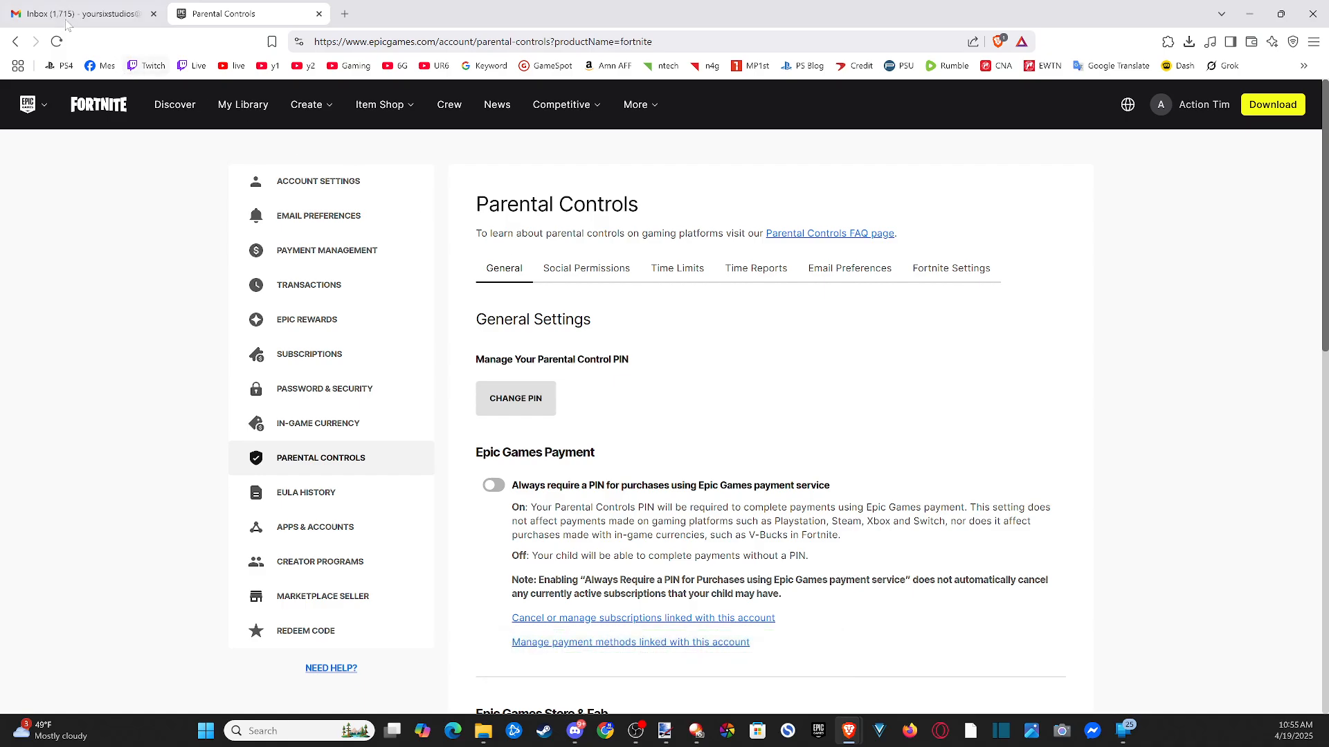
Step: Read the 'Parental Controls Pin Reset Instructions' email in Gmail and return to Parental Controls
left_click(76, 14)
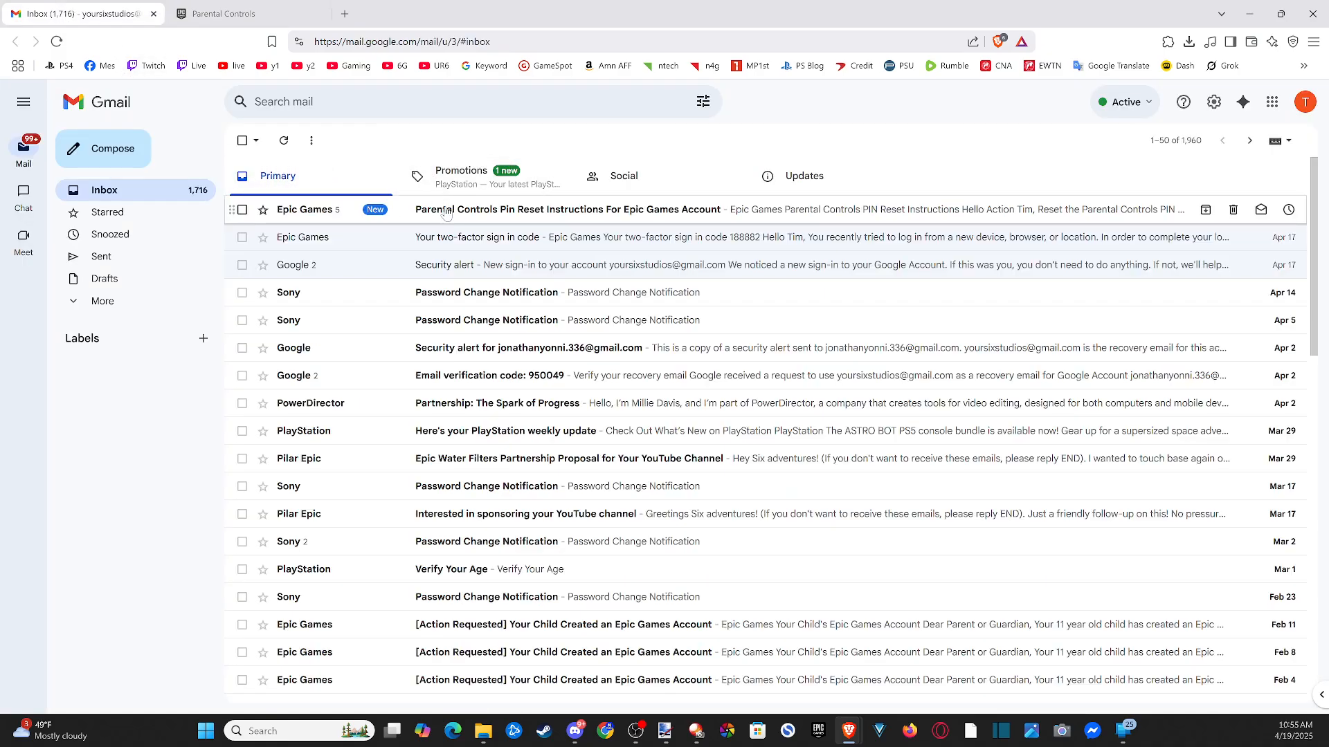
left_click(593, 209)
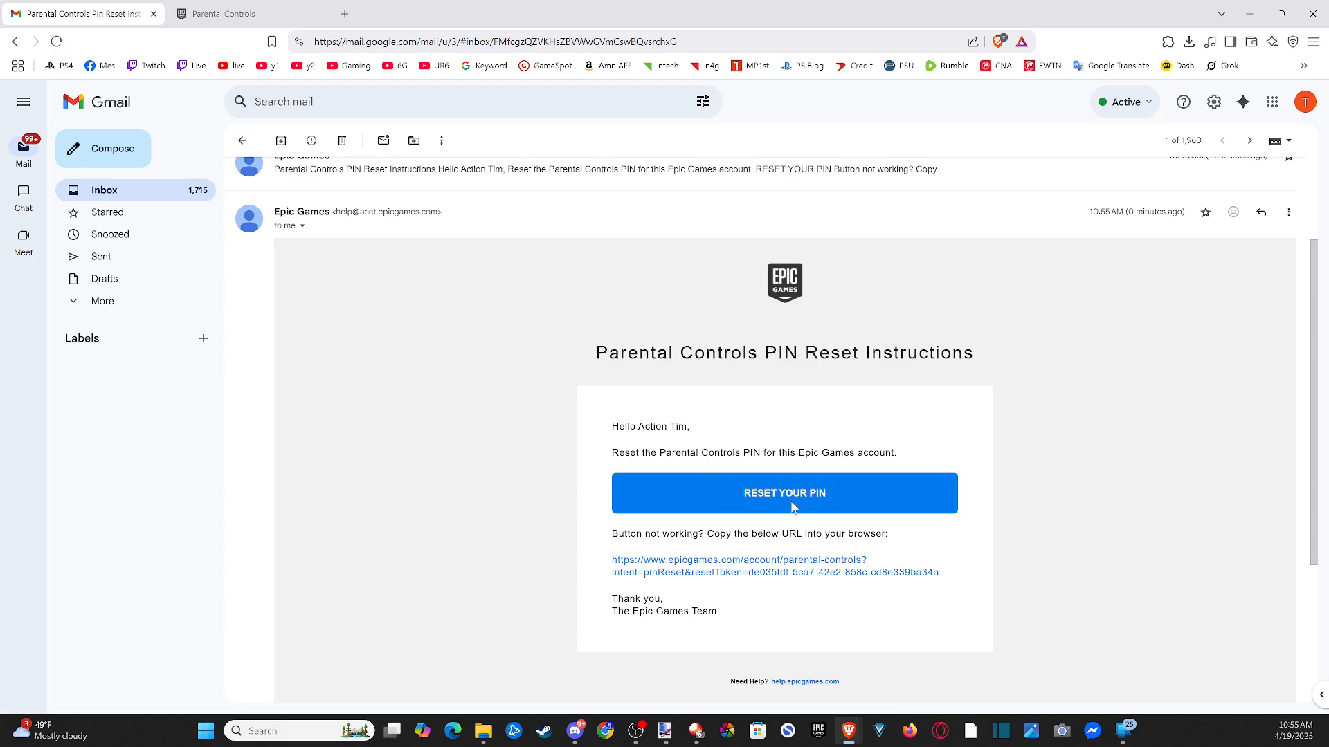
mouse_move(725, 462)
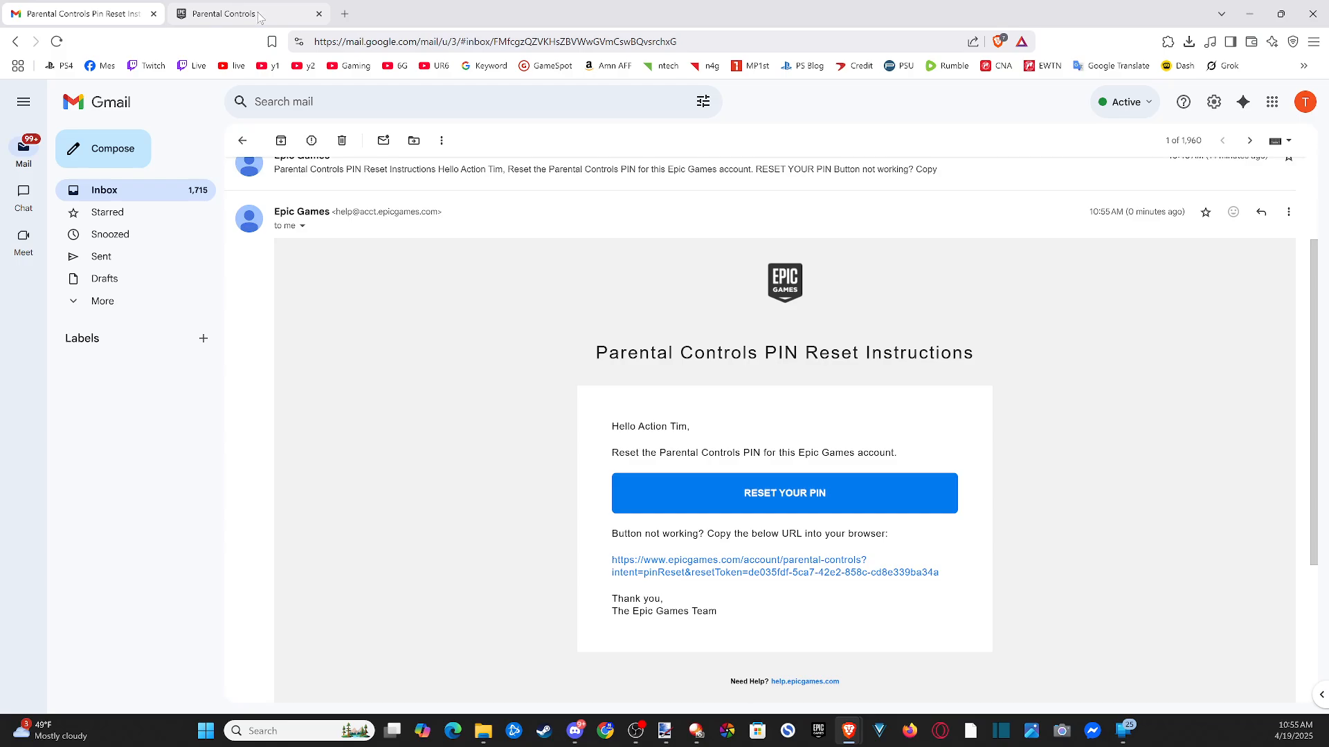
left_click(783, 494)
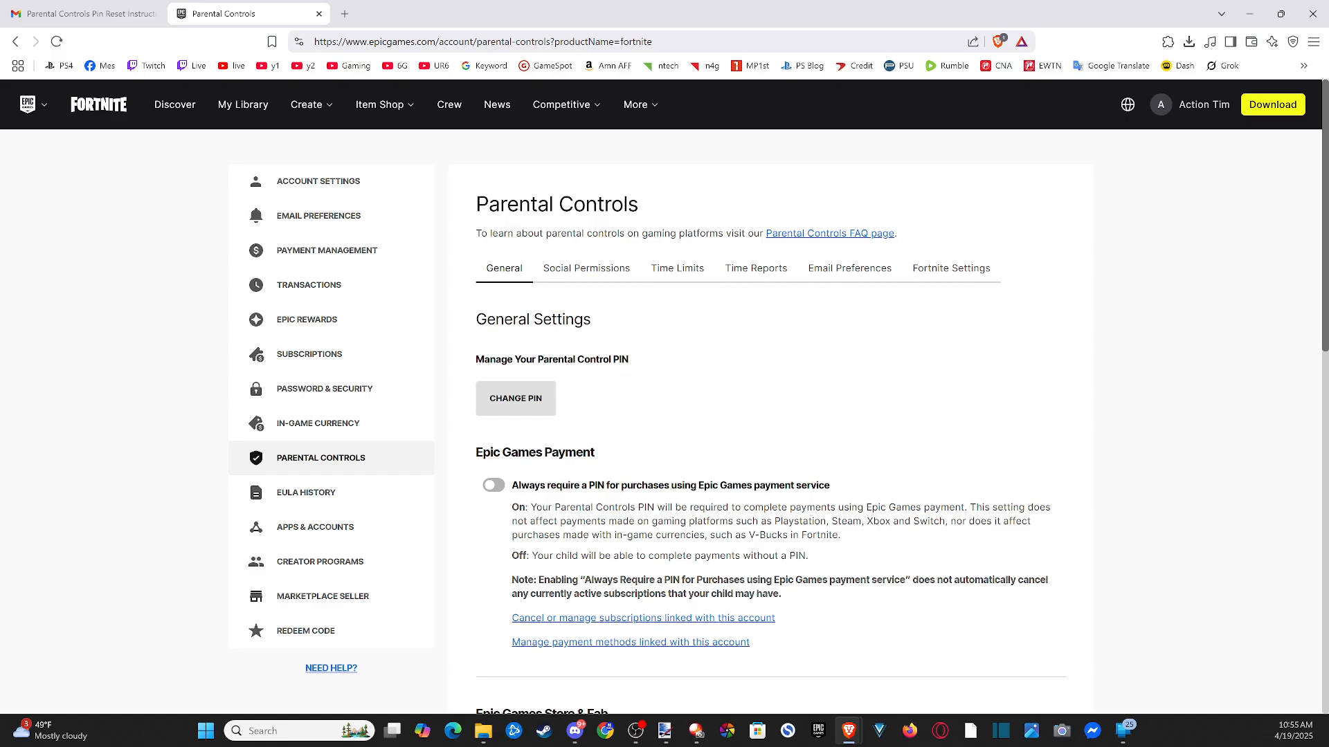
Step: Raise the Epic Games Store & Fab rating limit to Unrated, leaving the purchase PIN requirement off
scroll("down", 3)
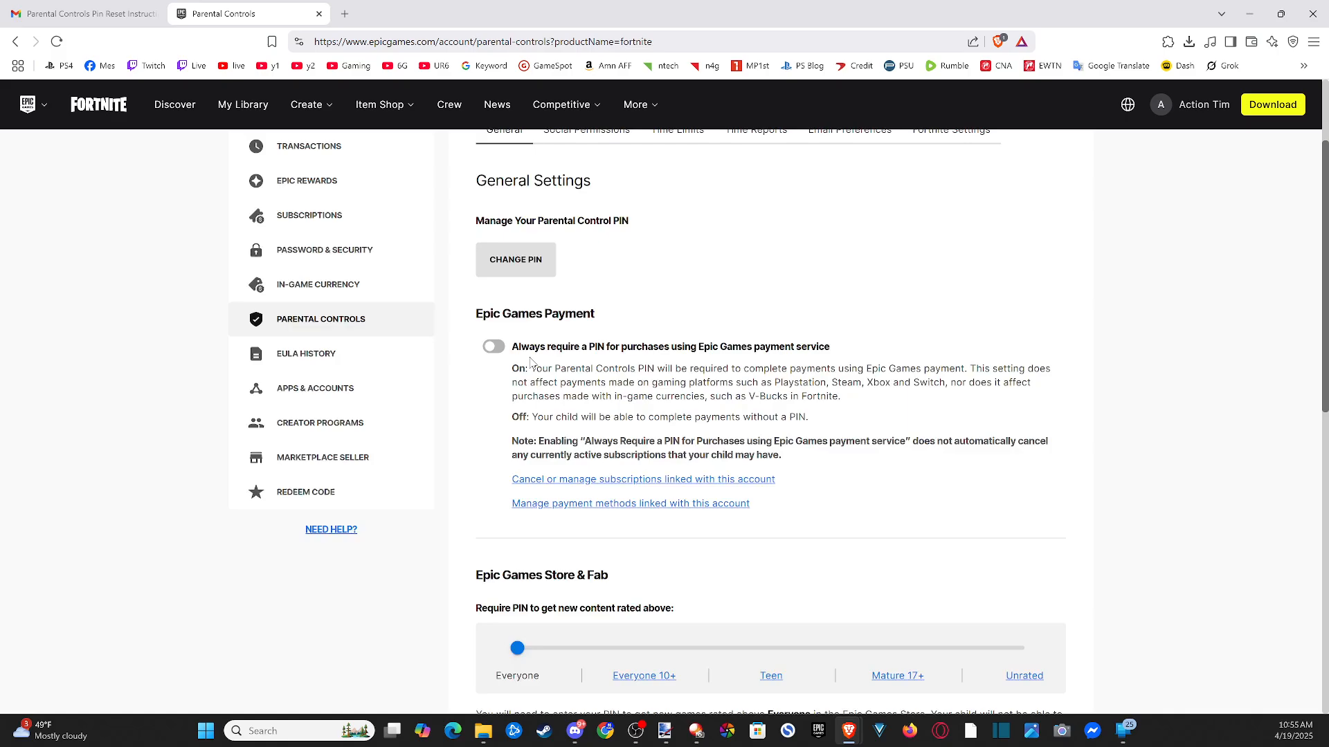
scroll("down", 3)
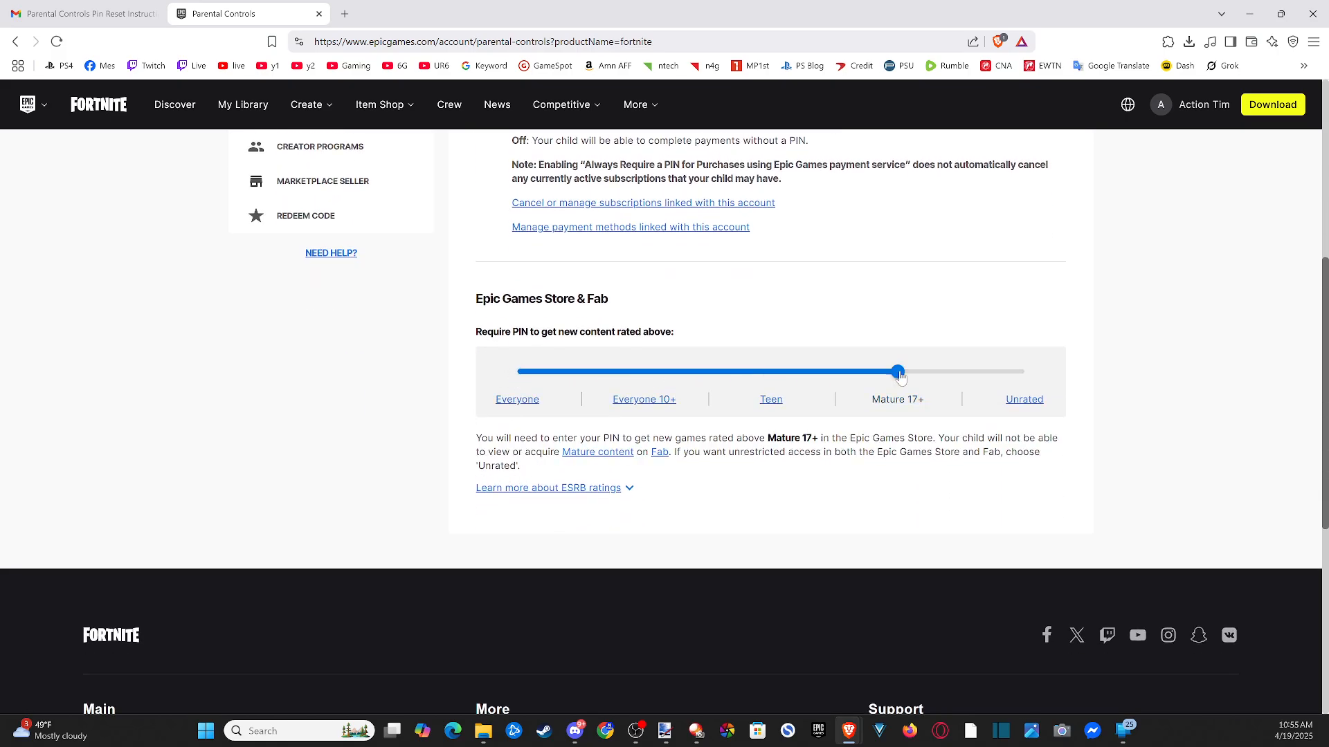
left_click_drag(896, 371, 1022, 371)
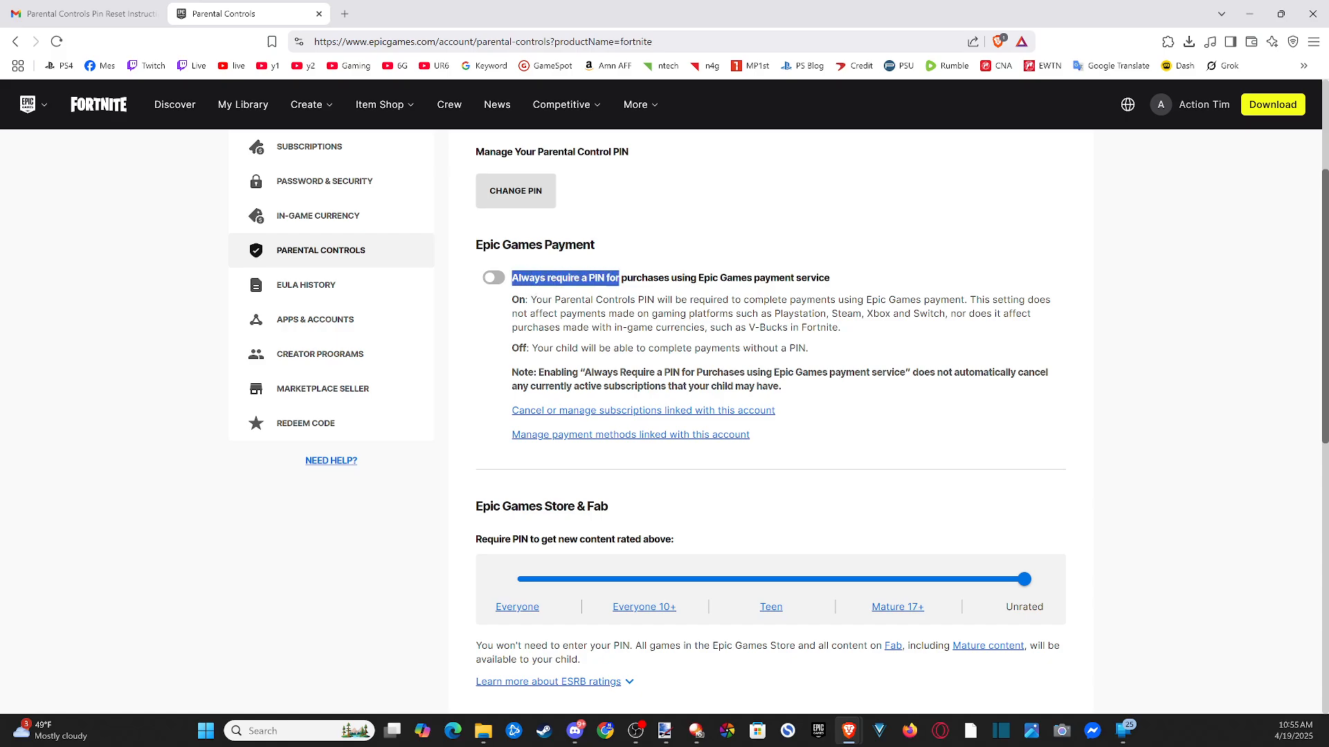
left_click(494, 277)
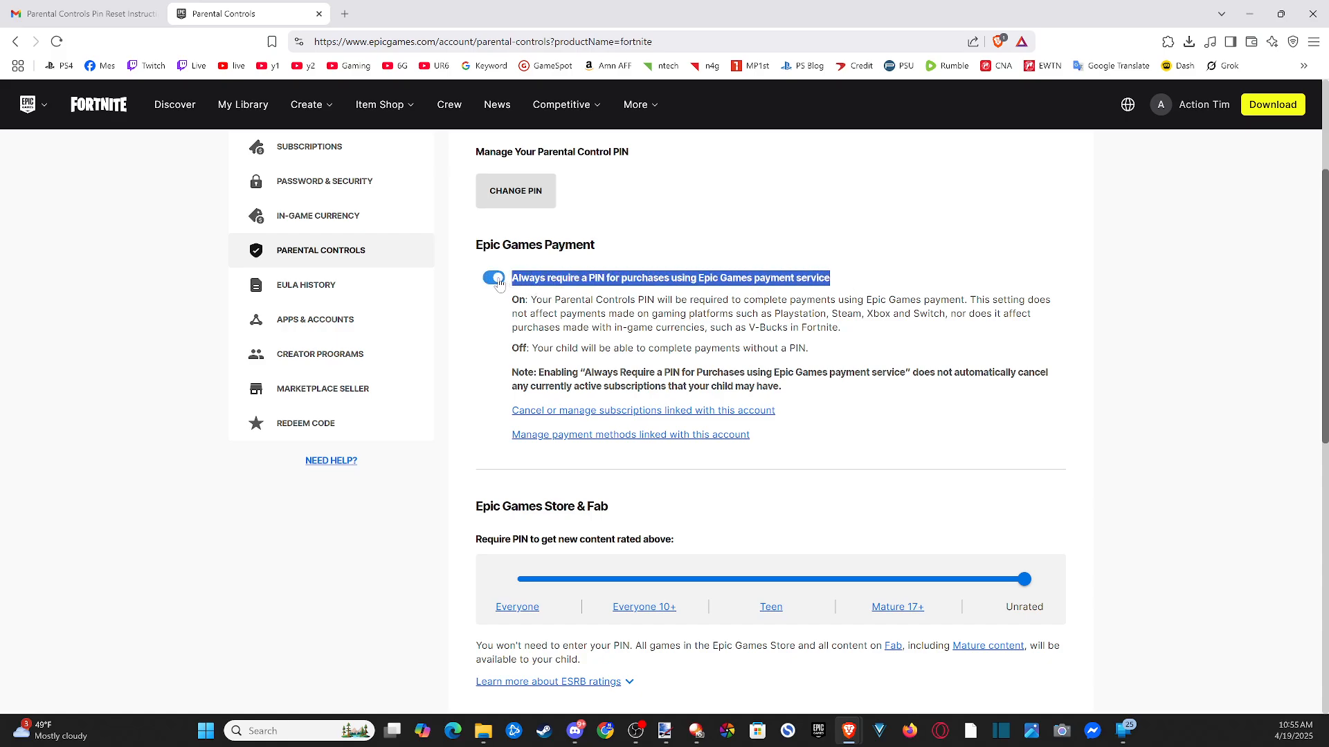
left_click(493, 278)
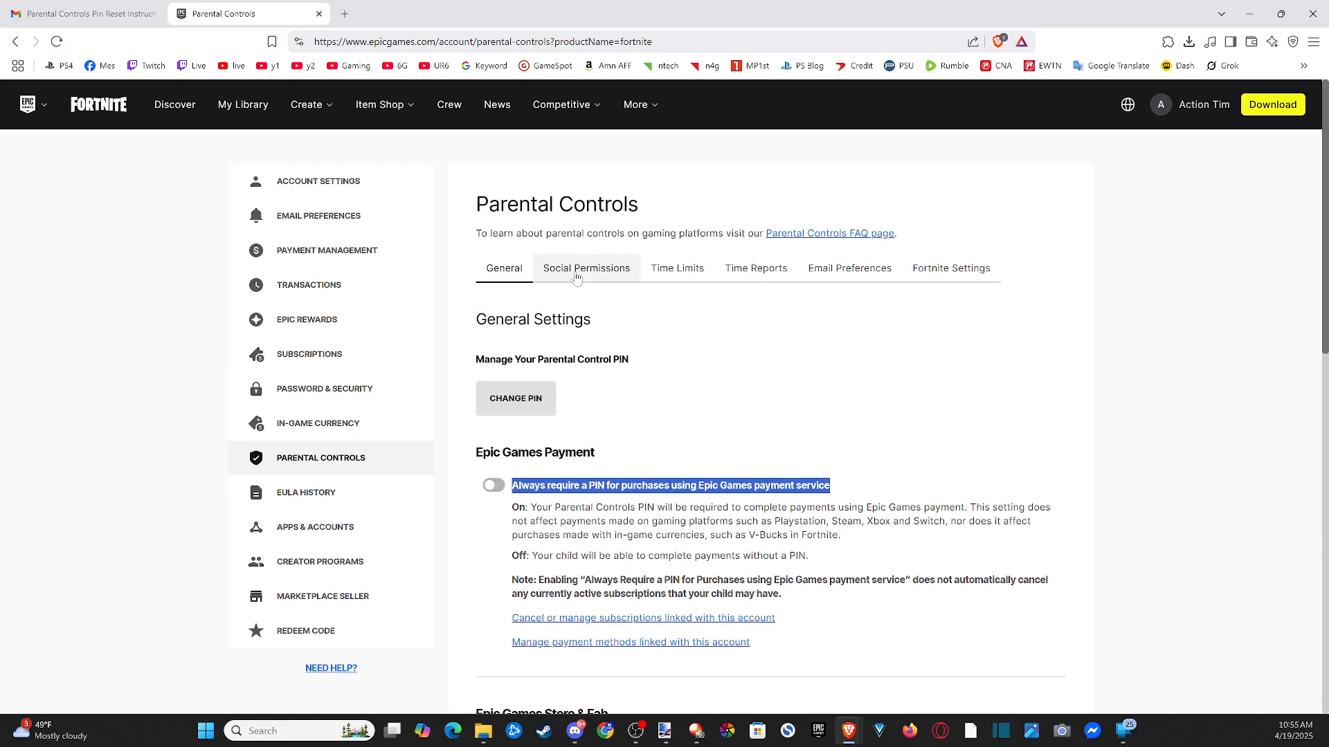
Step: Review Social Permissions, Time Limits, Time Reports and Email Preferences, ending on Fortnite Settings
left_click(586, 268)
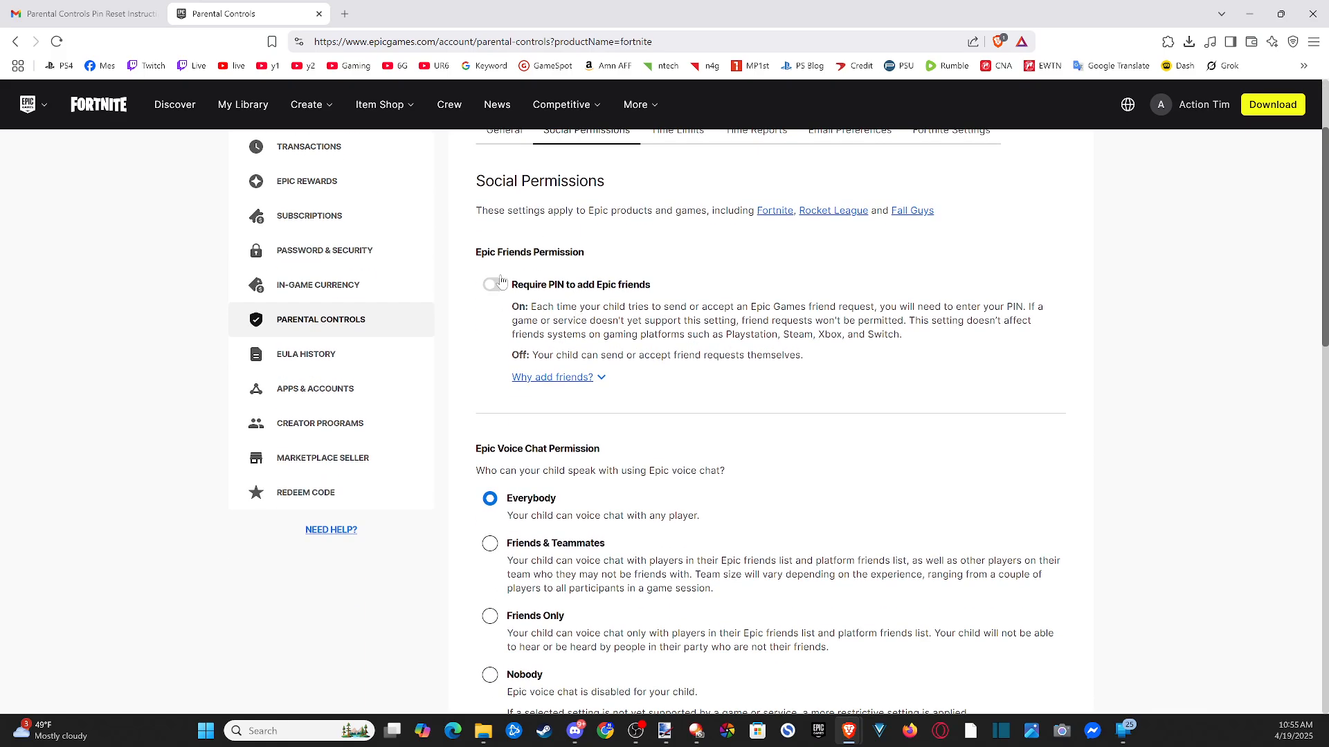
scroll("down", 3)
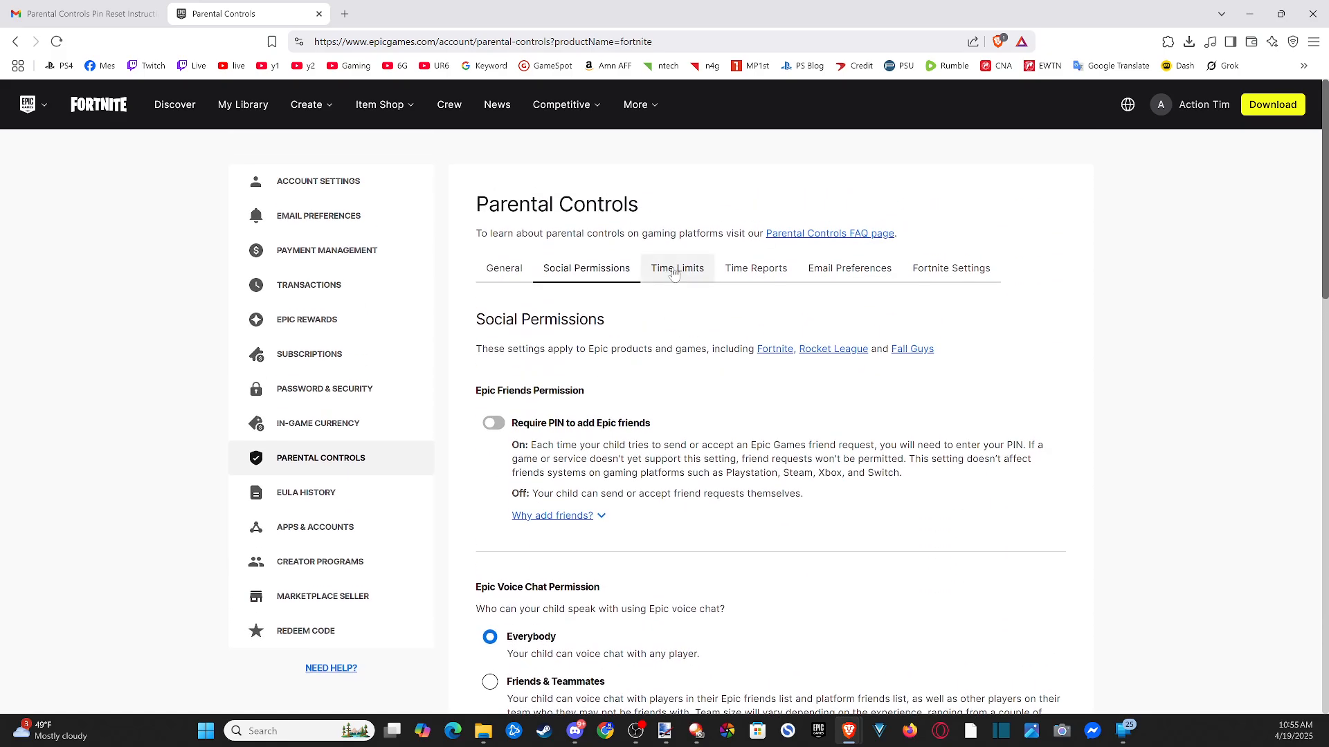
left_click(676, 267)
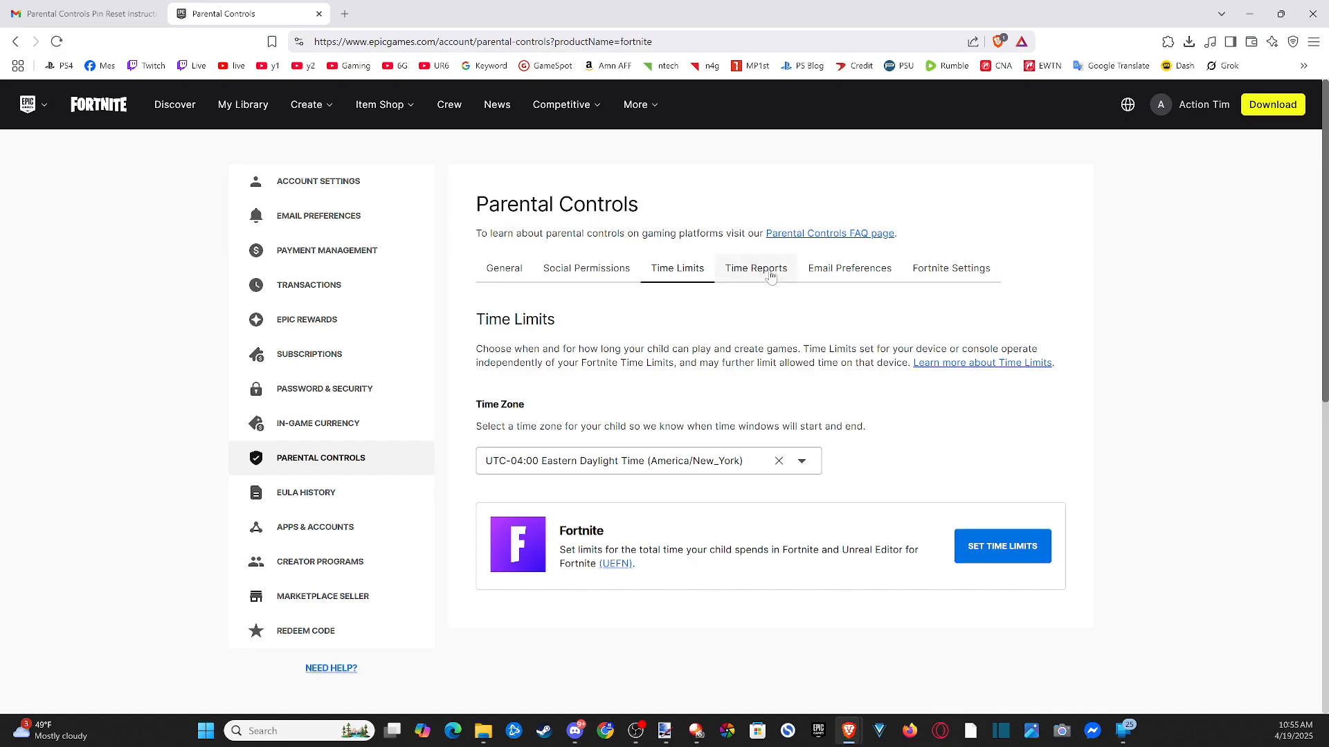
left_click(755, 268)
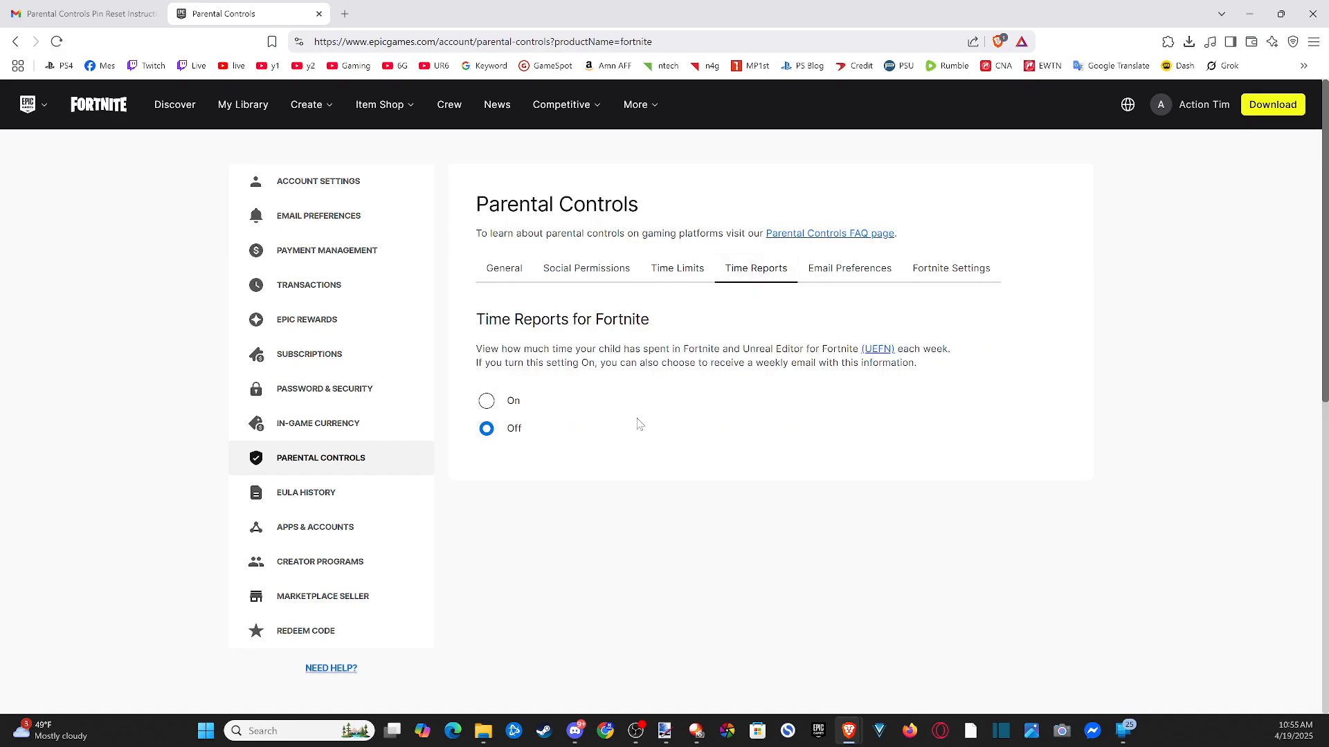
left_click(848, 268)
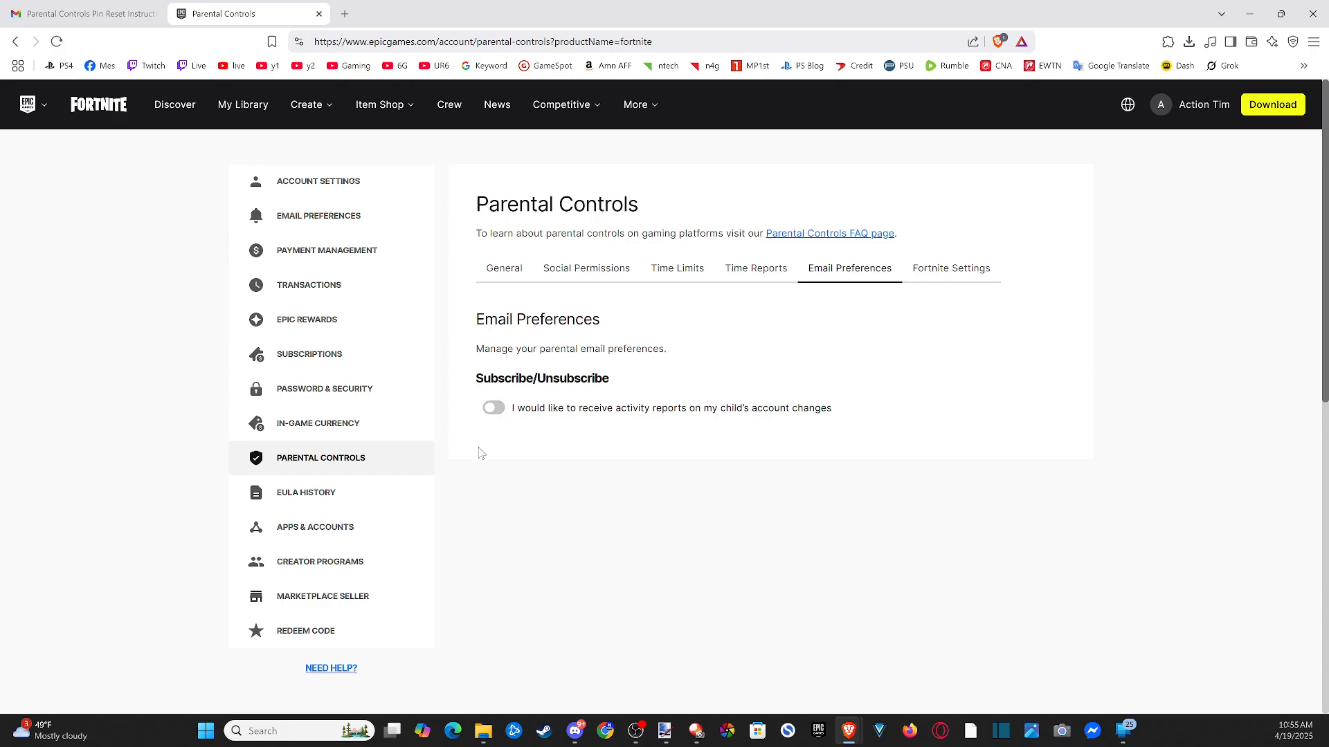
left_click(951, 269)
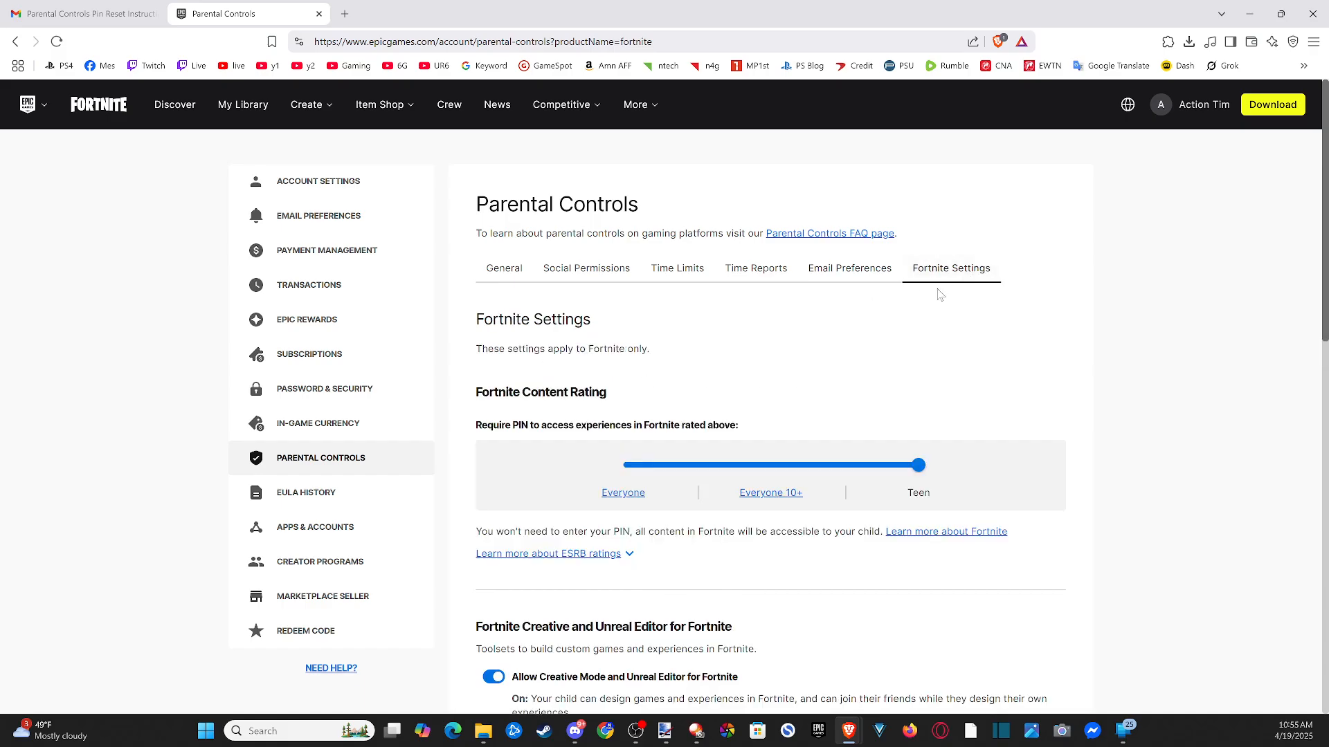
mouse_move(966, 469)
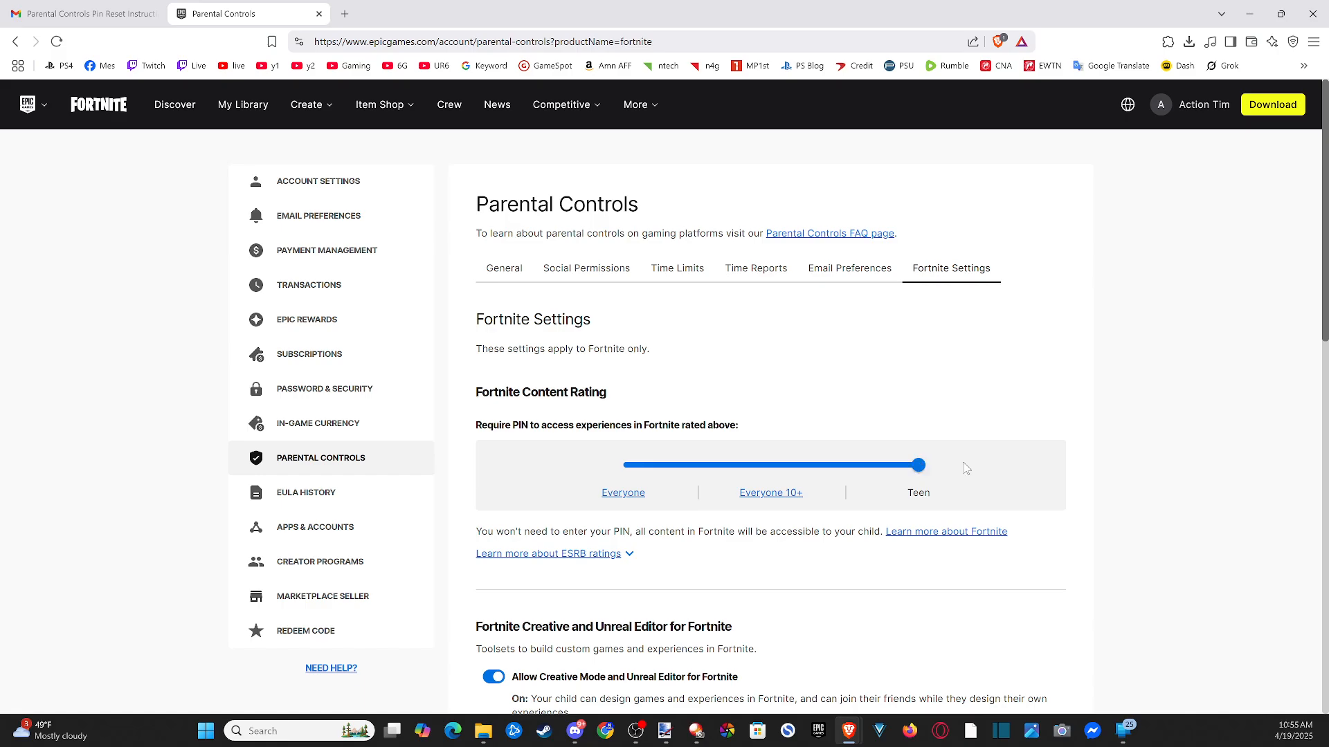
Step: Move the Fortnite content rating to Everyone and back to Teen, then review Creative Mode and Mature Language
left_click_drag(916, 465, 623, 464)
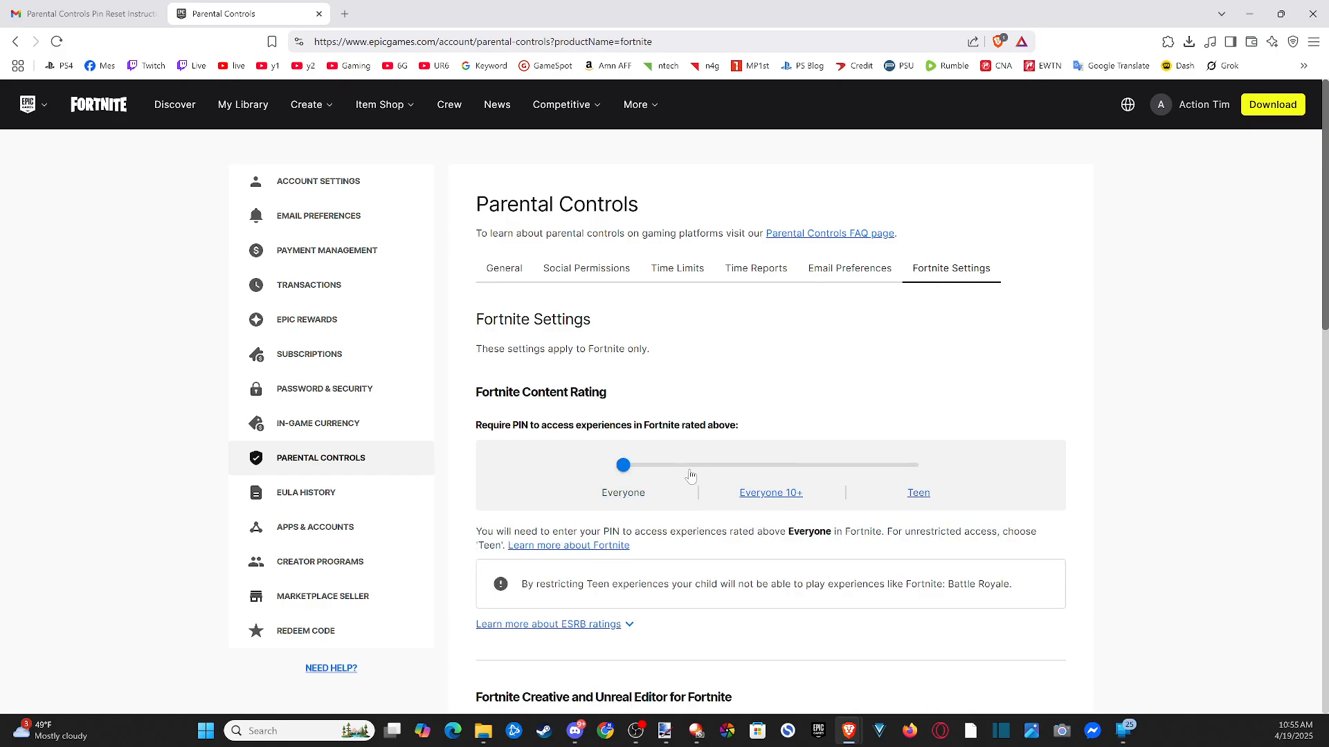
left_click_drag(623, 465, 920, 326)
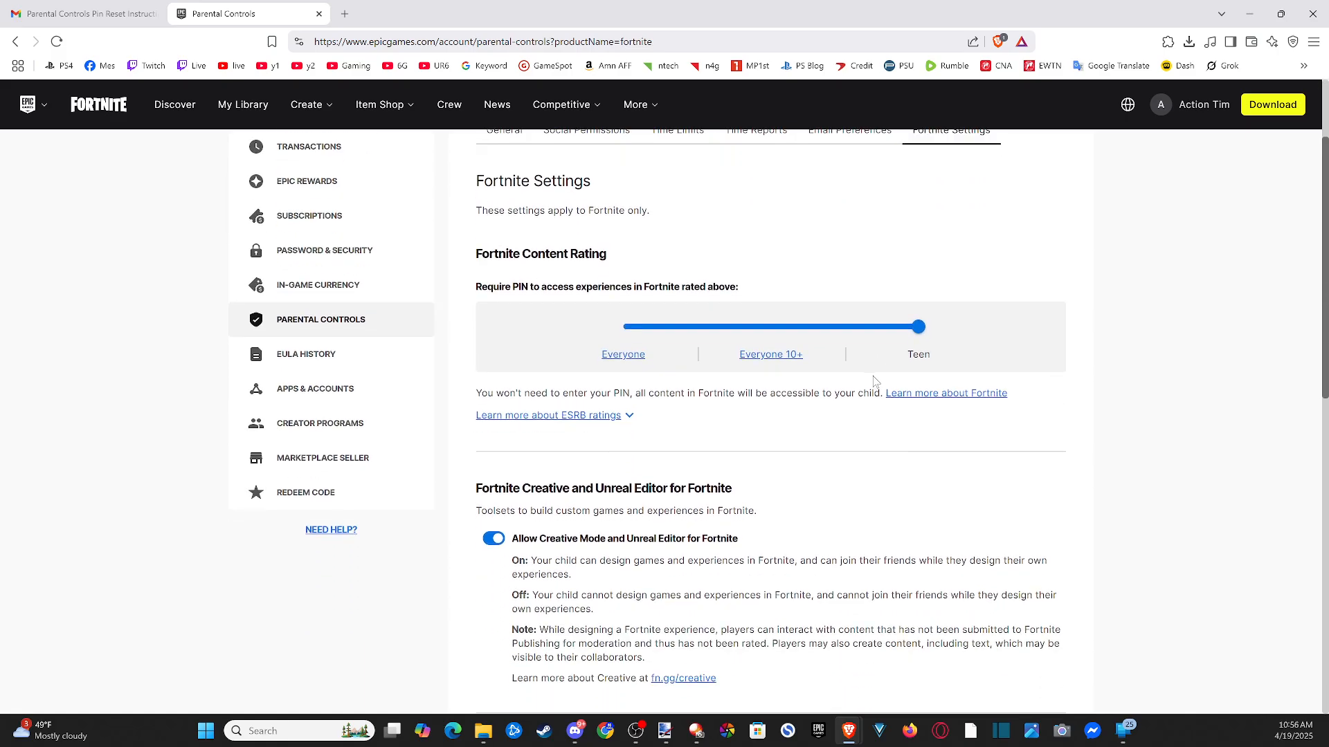
scroll("down", 3)
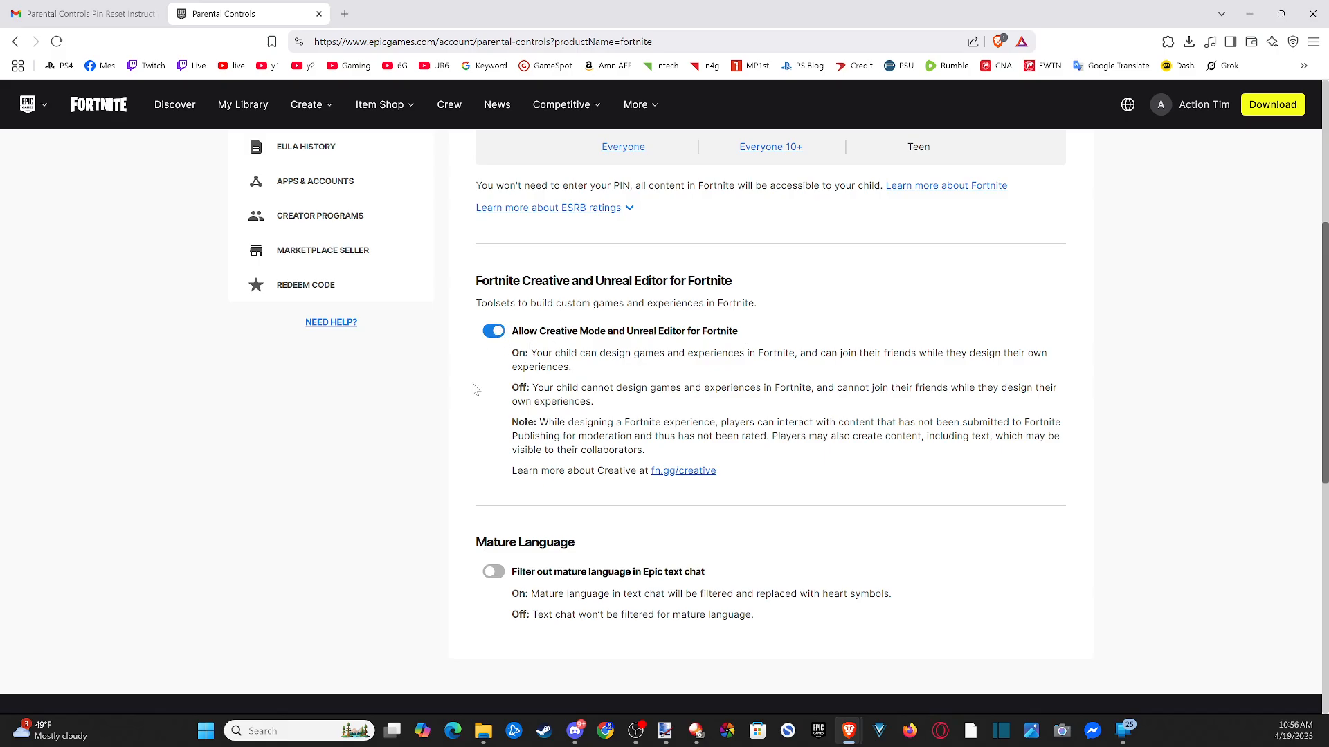
scroll("down", 3)
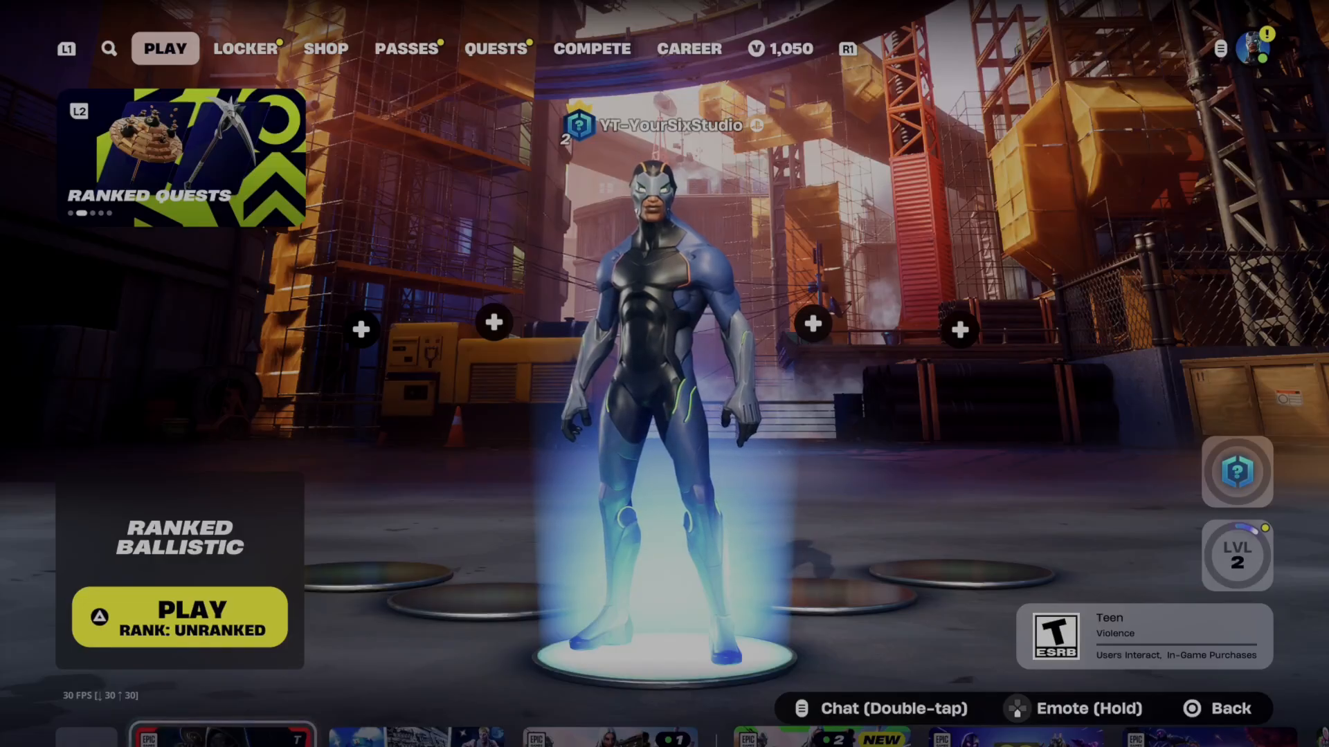
Step: Open Fortnite's in-game Parental Controls from the side panel's Menu tab, reaching the Enter PIN screen
left_click(1219, 48)
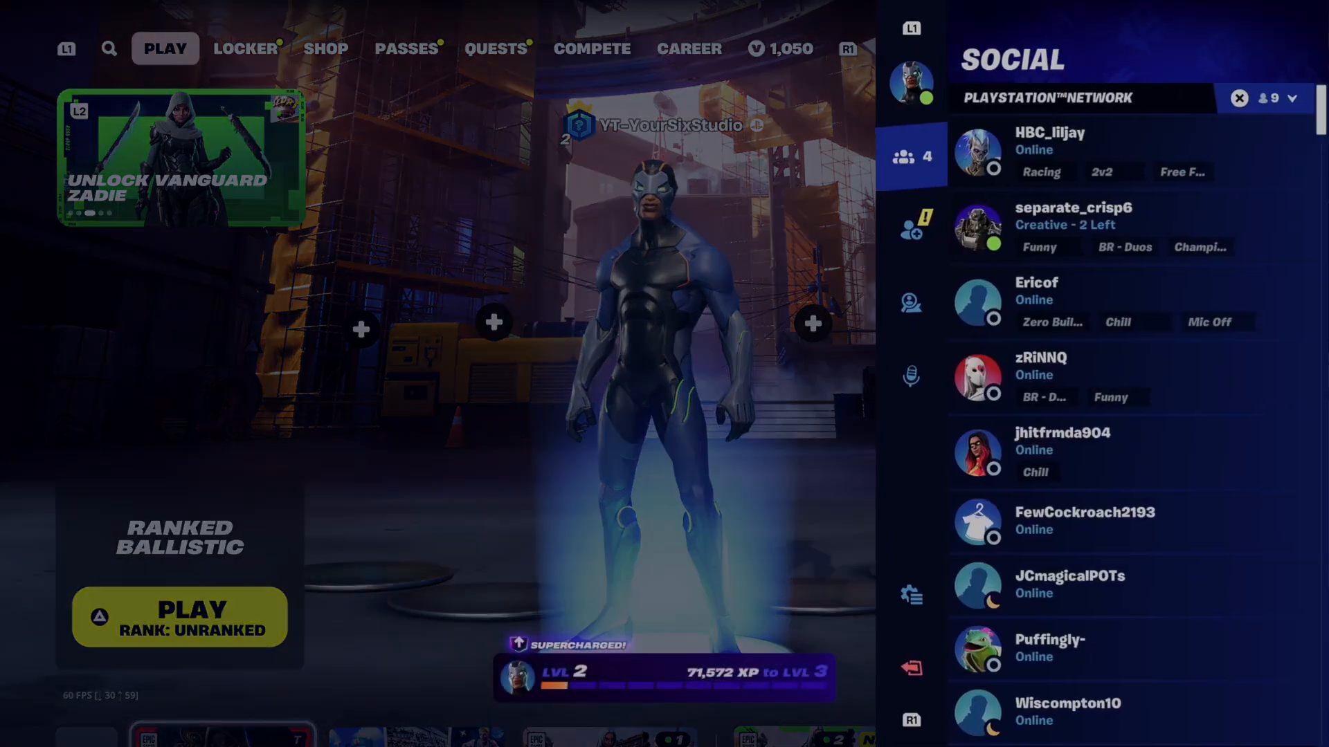
left_click(910, 305)
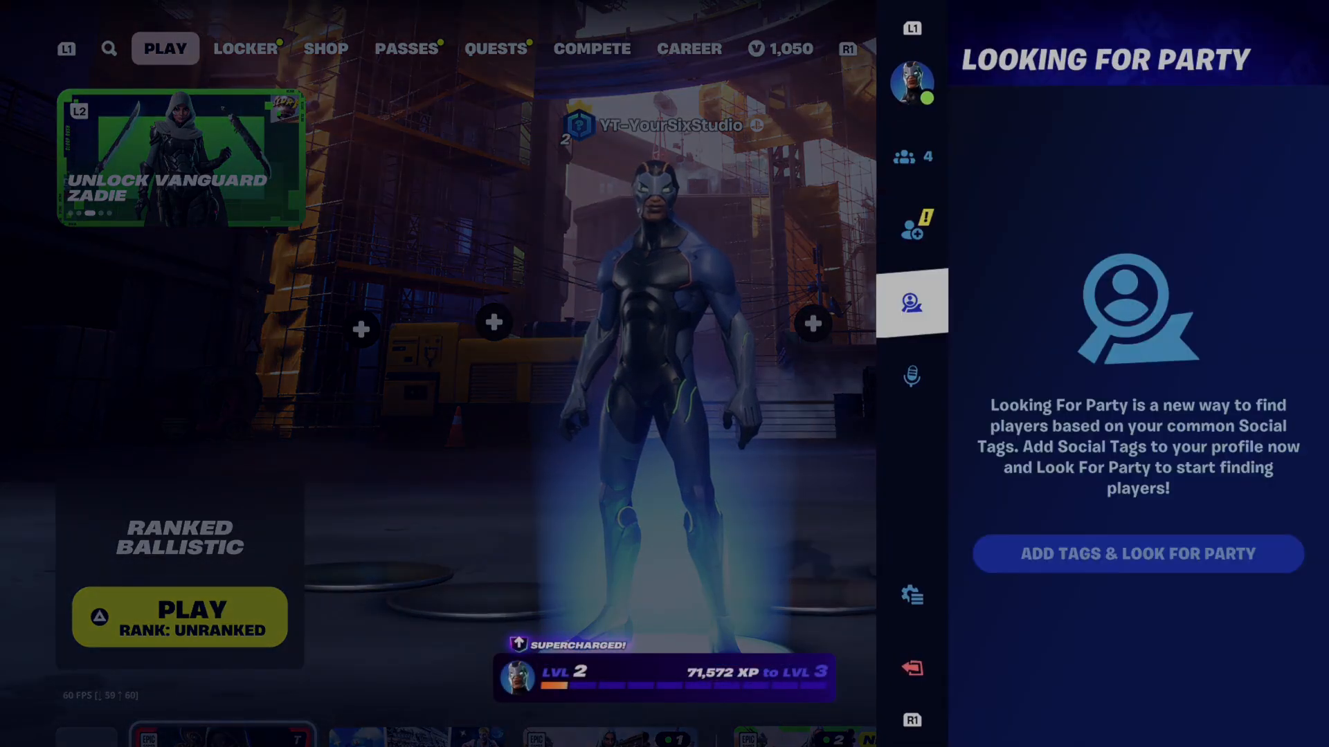
left_click(912, 594)
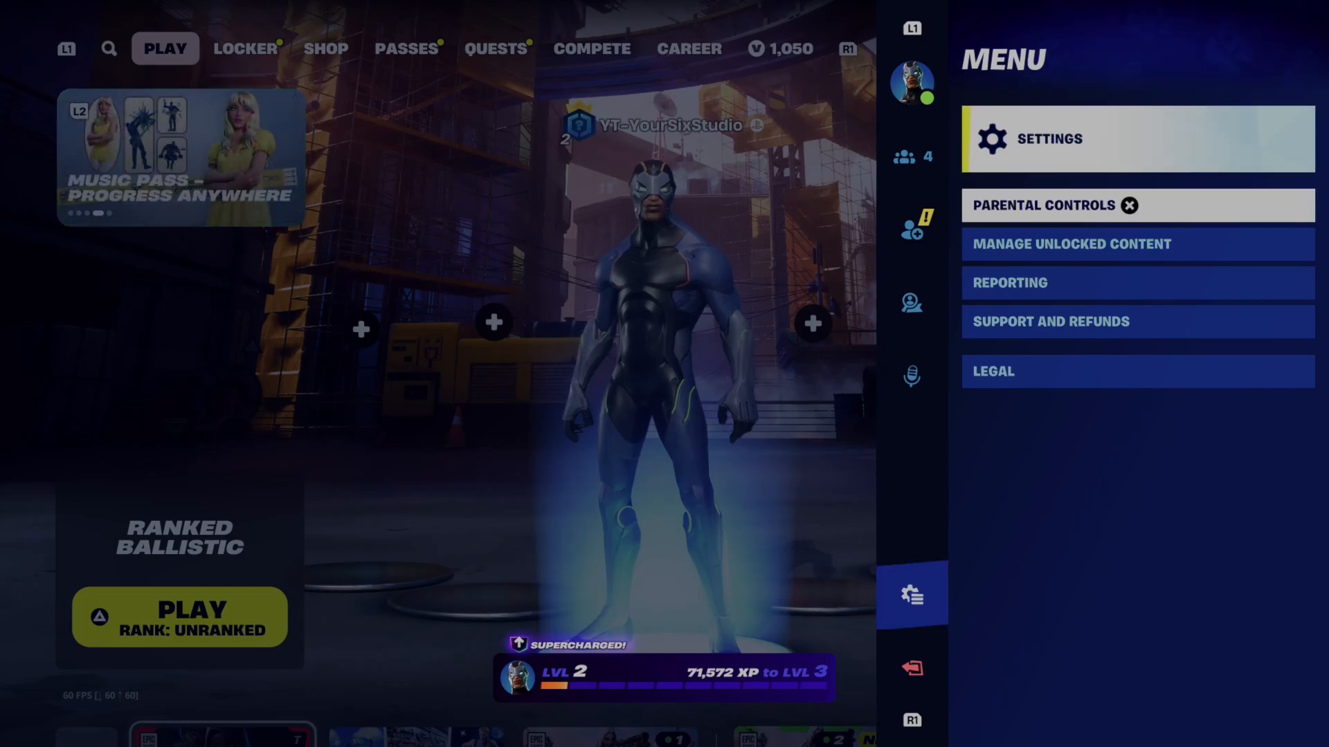
left_click(1044, 205)
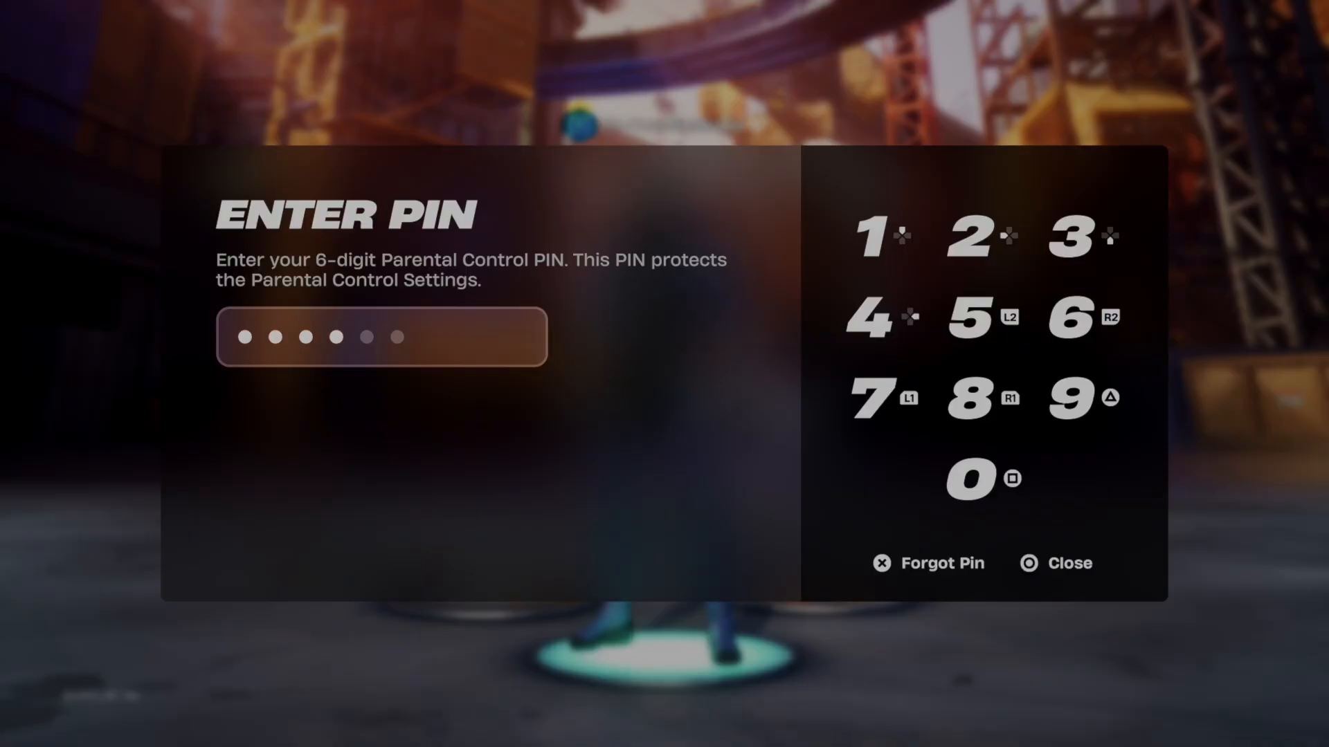